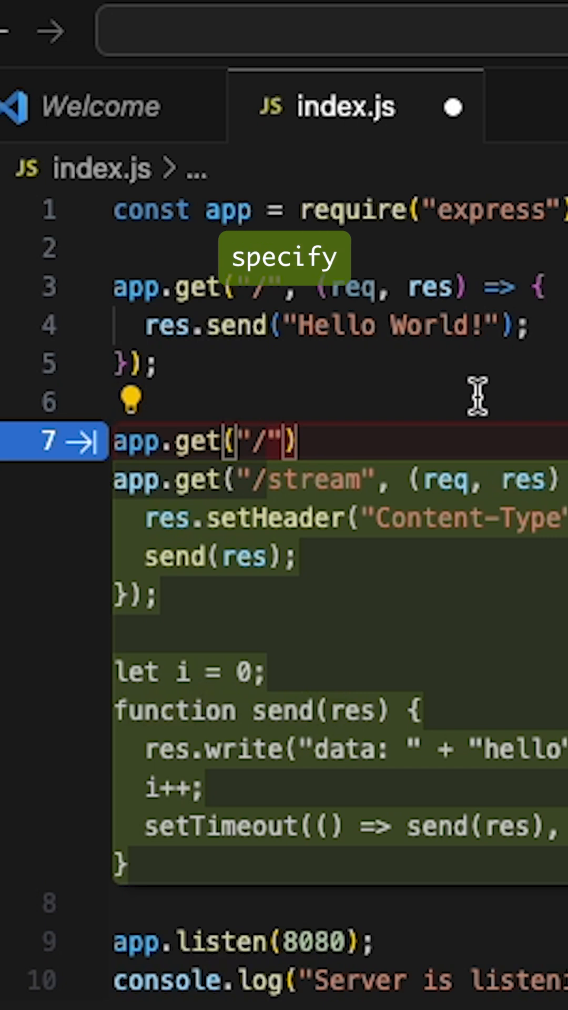
Add a GET "/stream" route that sets Content-Type to text/event-stream.
{"action": "type", "text": "stream\", (req, res) => {"}
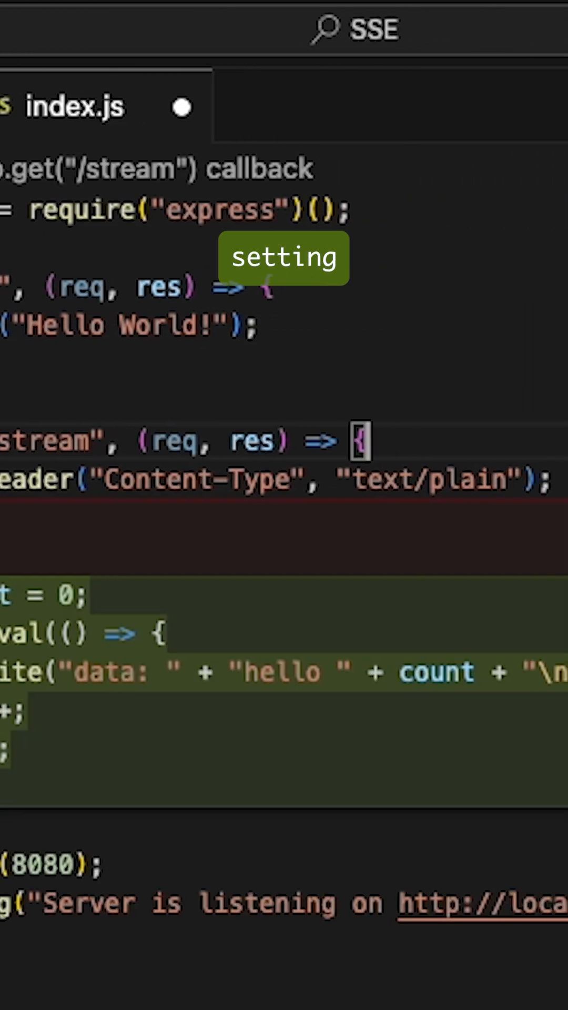
{"action": "scroll", "scroll_direction": "right", "scroll_amount": 3}
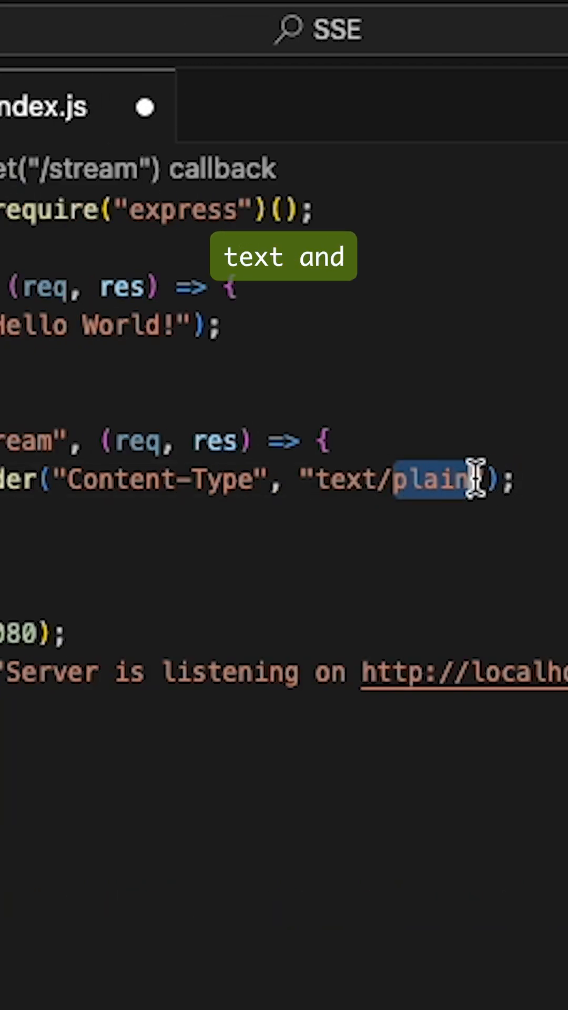
{"action": "type", "text": "event-"}
{"action": "left_click", "coordinate": [284, 519]}
{"action": "type", "text": "res."}
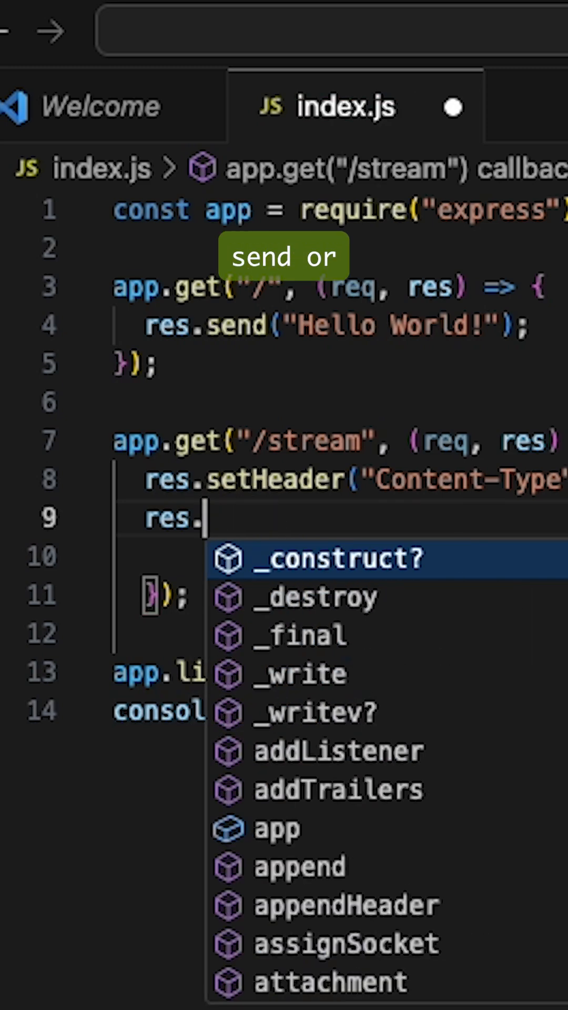
Replace res.end with res.write("data: " + "hello\n\n") in the /stream handler.
{"action": "type", "text": "end"}
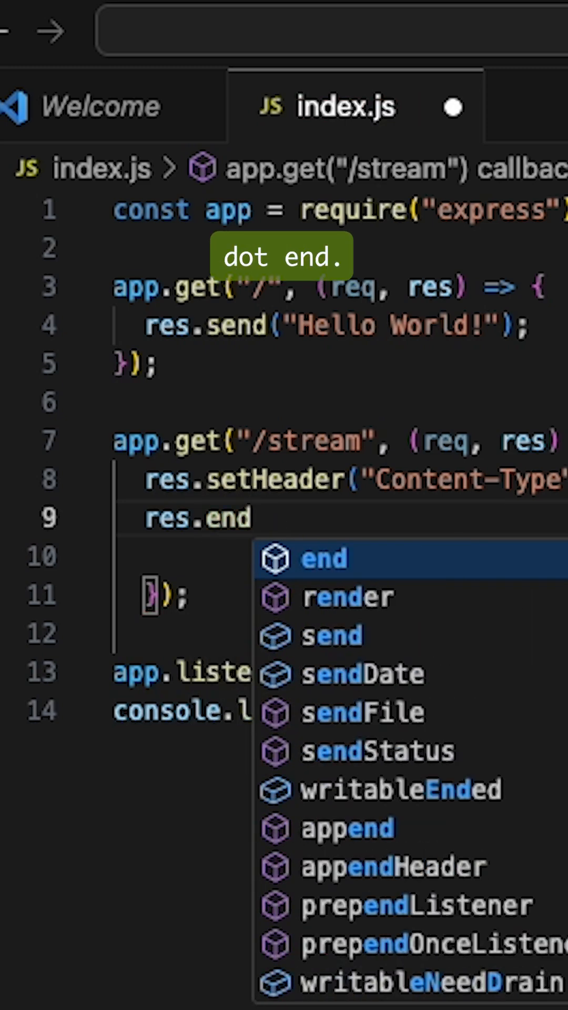
{"action": "key", "text": "Backspace"}
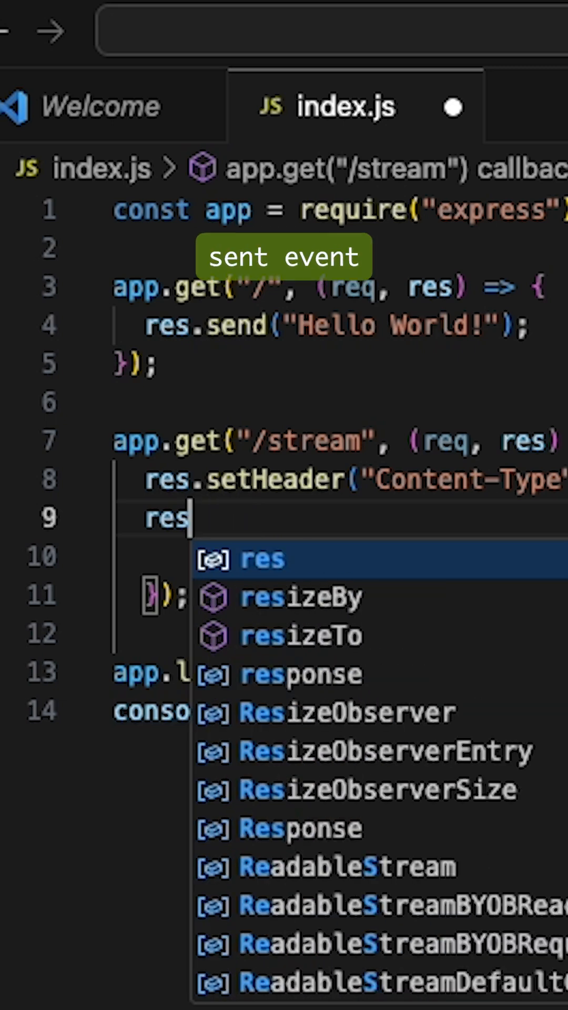
{"action": "type", "text": ".write();"}
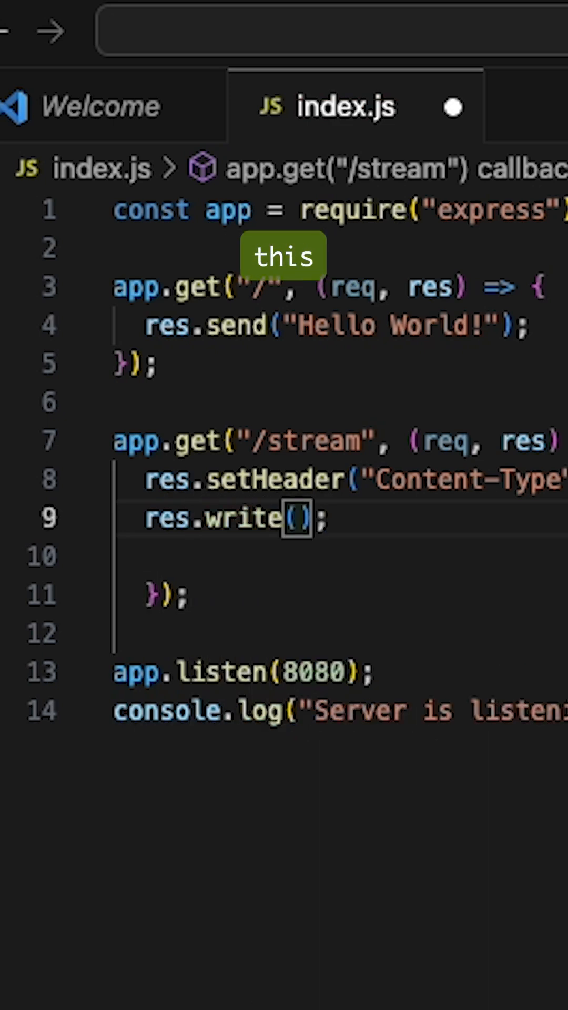
{"action": "type", "text": "\"\""}
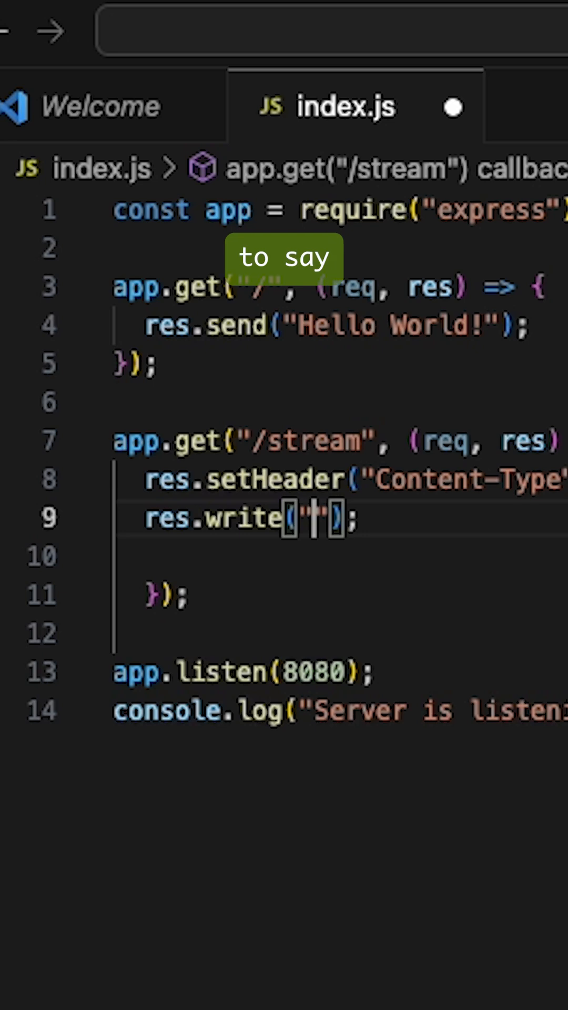
{"action": "type", "text": "data: \" + \"hello"}
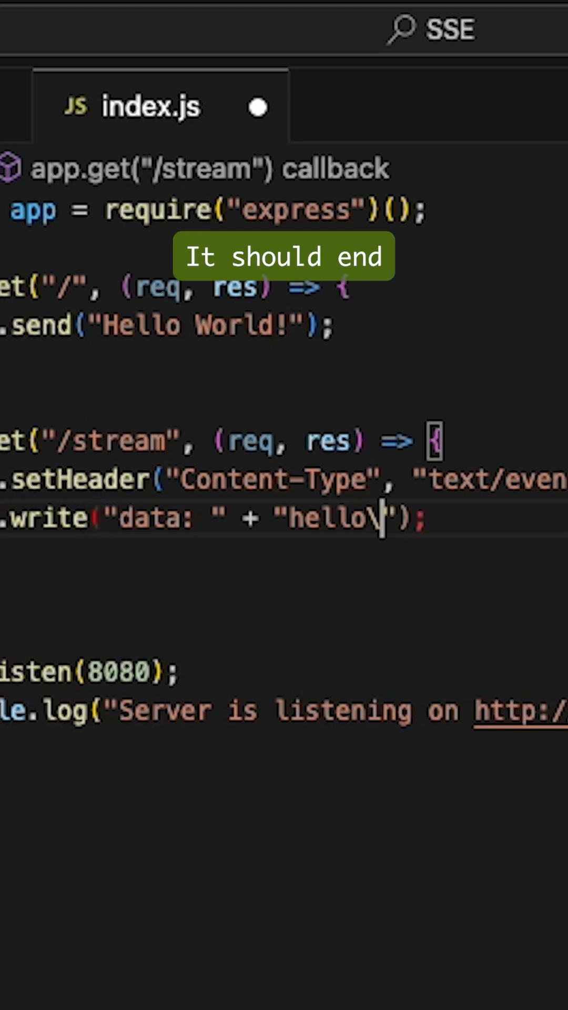
{"action": "type", "text": "\\n\\n"}
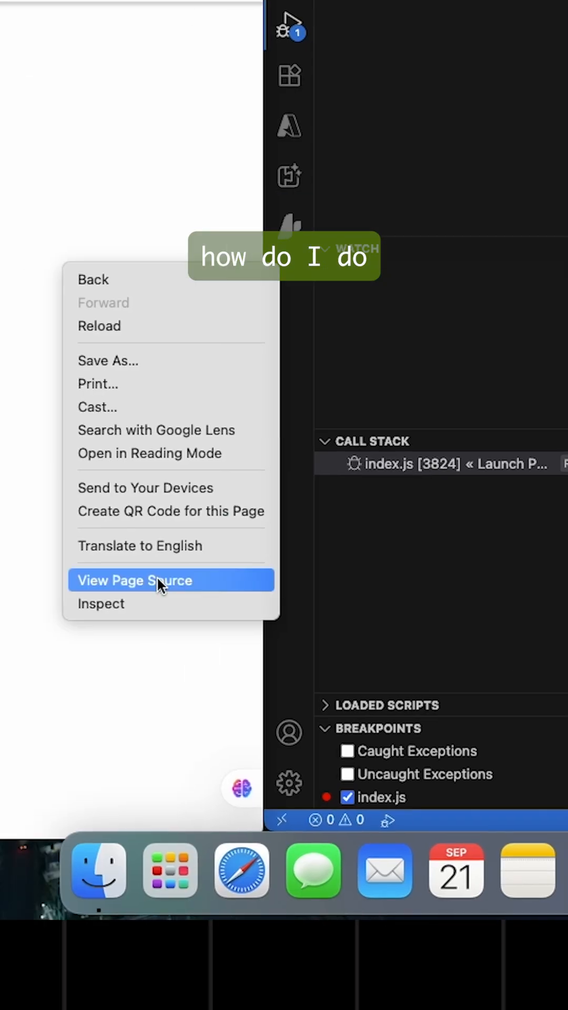
Inspect the Hello World page and show the Console panel.
{"action": "left_click", "coordinate": [100, 603]}
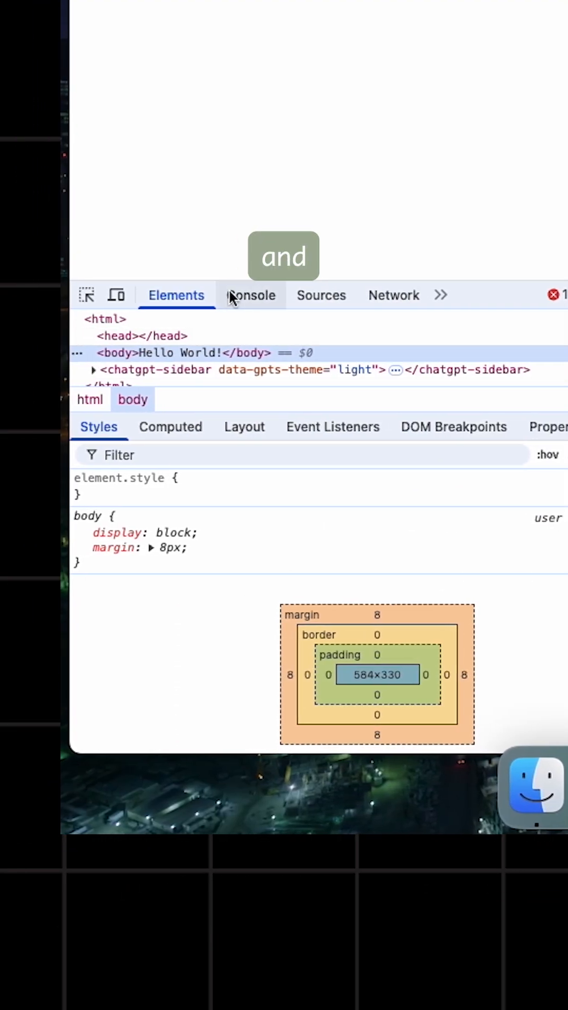
{"action": "left_click", "coordinate": [252, 295]}
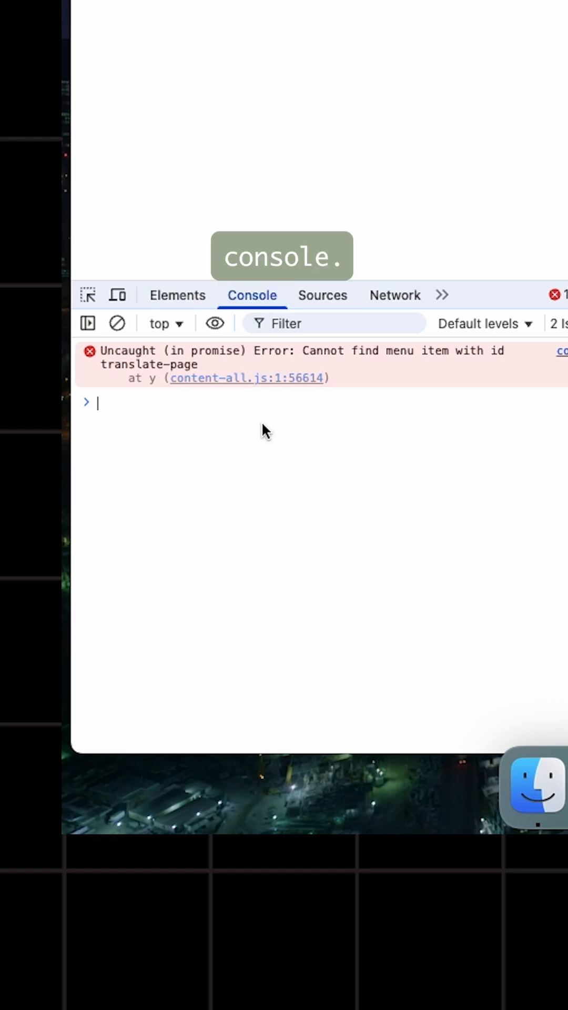
{"action": "type", "text": "let"}
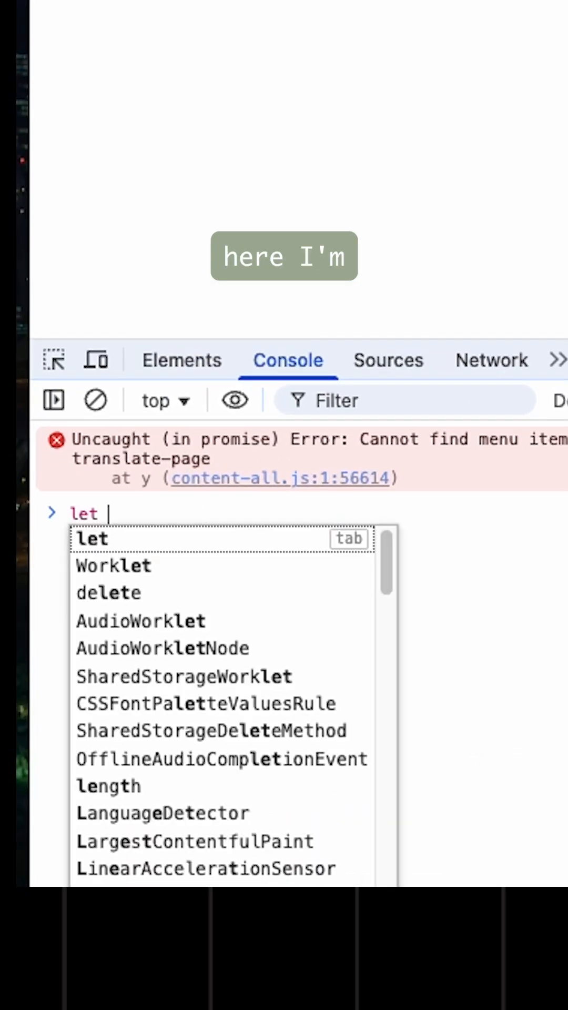
{"action": "type", "text": "sse"}
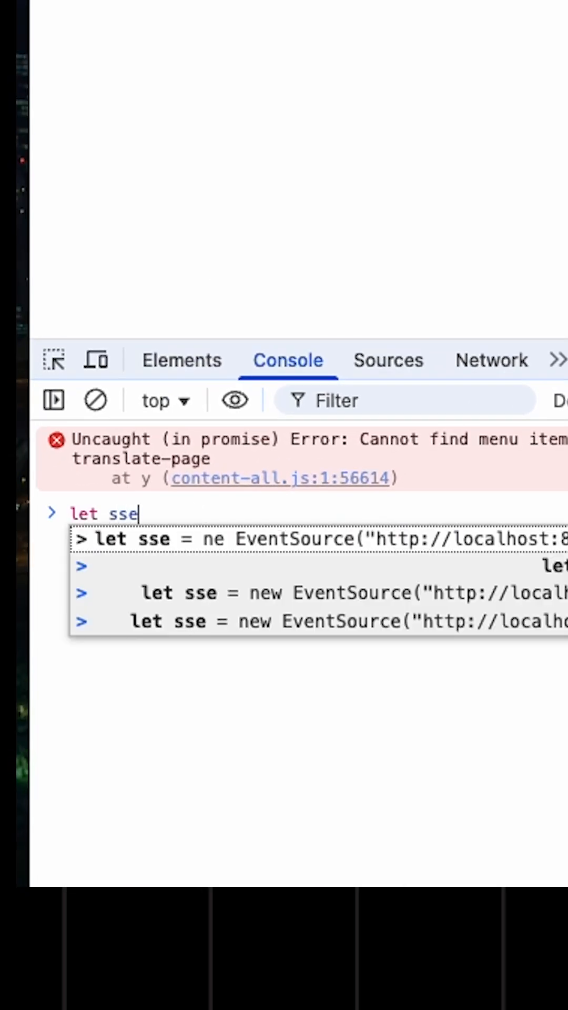
{"action": "type", "text": "= new EventSource("}
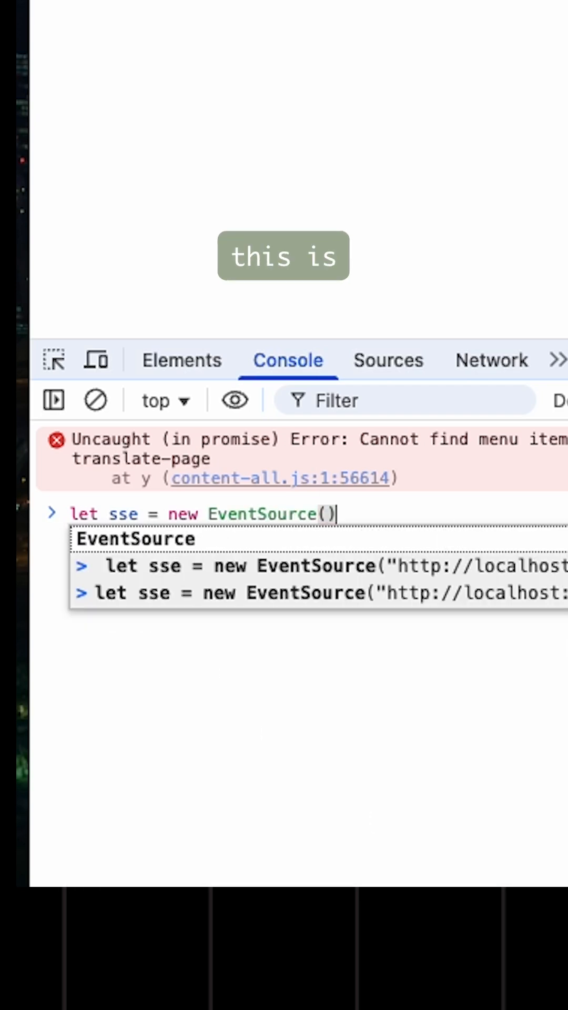
{"action": "type", "text": "\""}
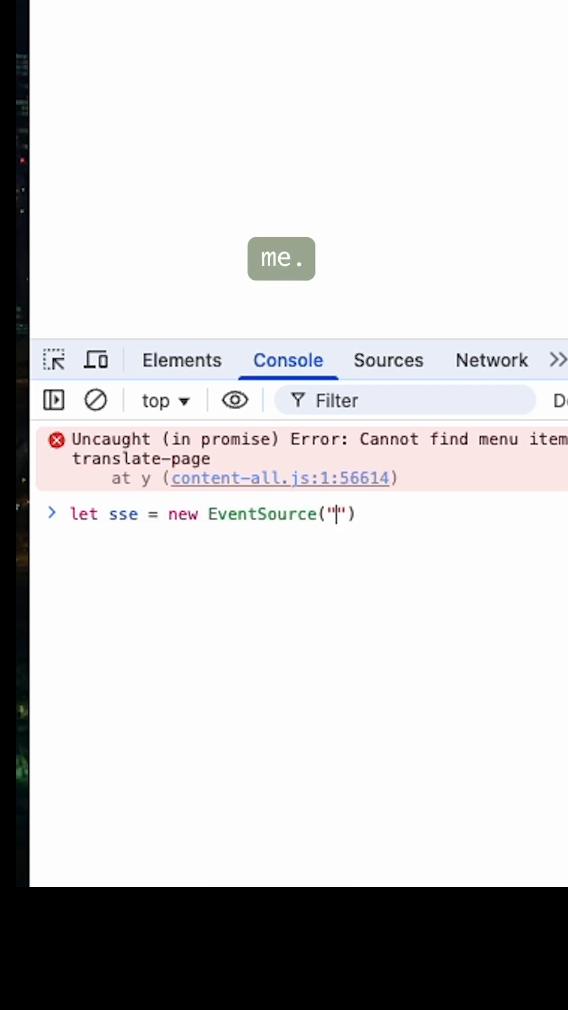
{"action": "type", "text": "http://locl"}
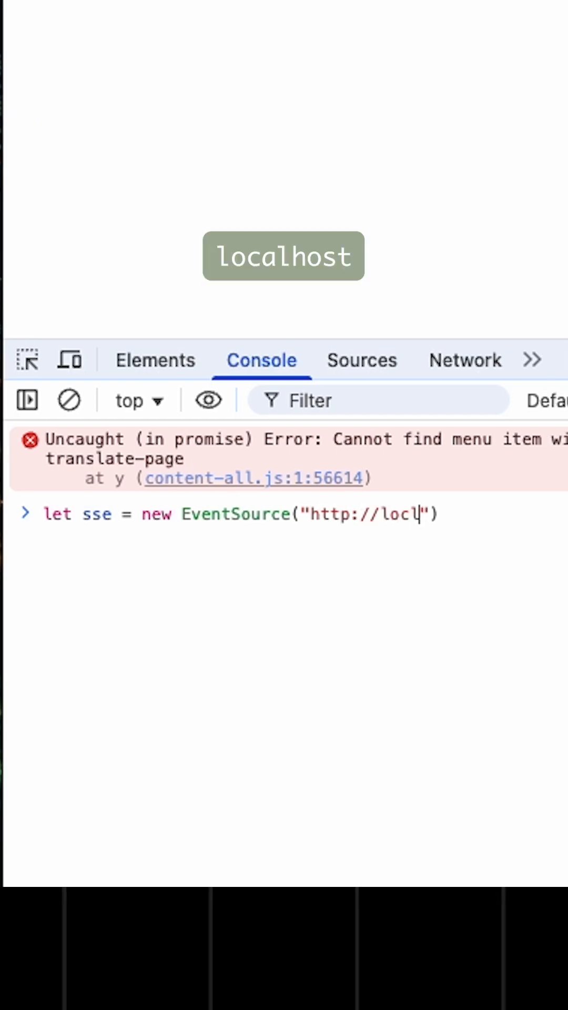
{"action": "type", "text": "alhost:8080/"}
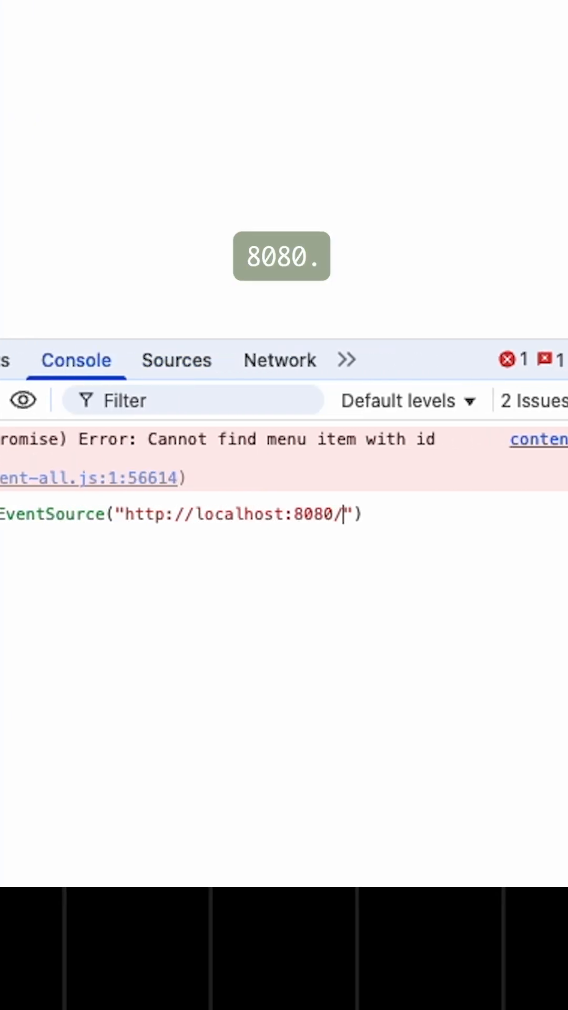
{"action": "type", "text": "stream"}
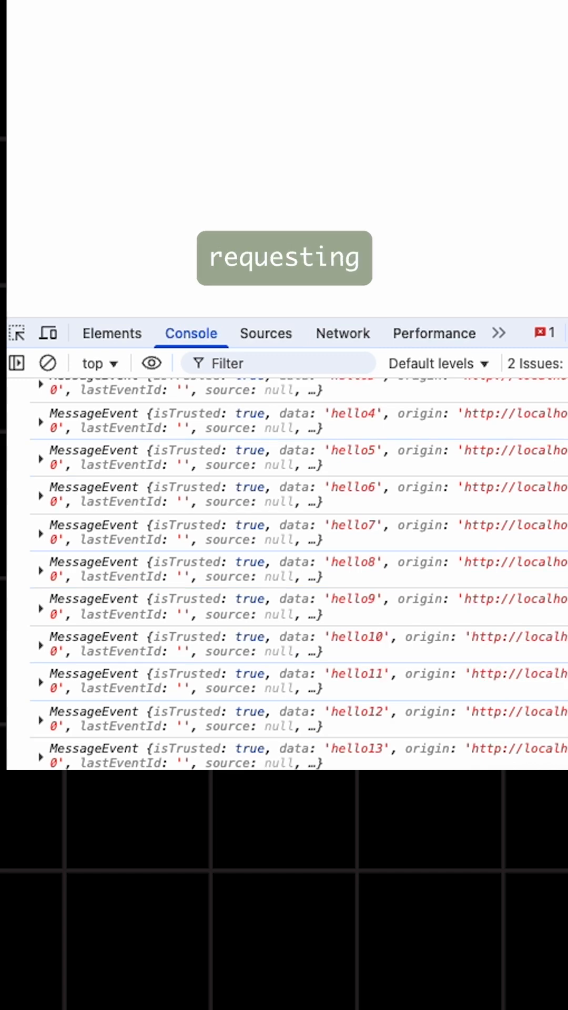
Scroll the console to follow incoming MessageEvents, now reaching hello17.
{"action": "scroll", "scroll_direction": "down", "scroll_amount": 3}
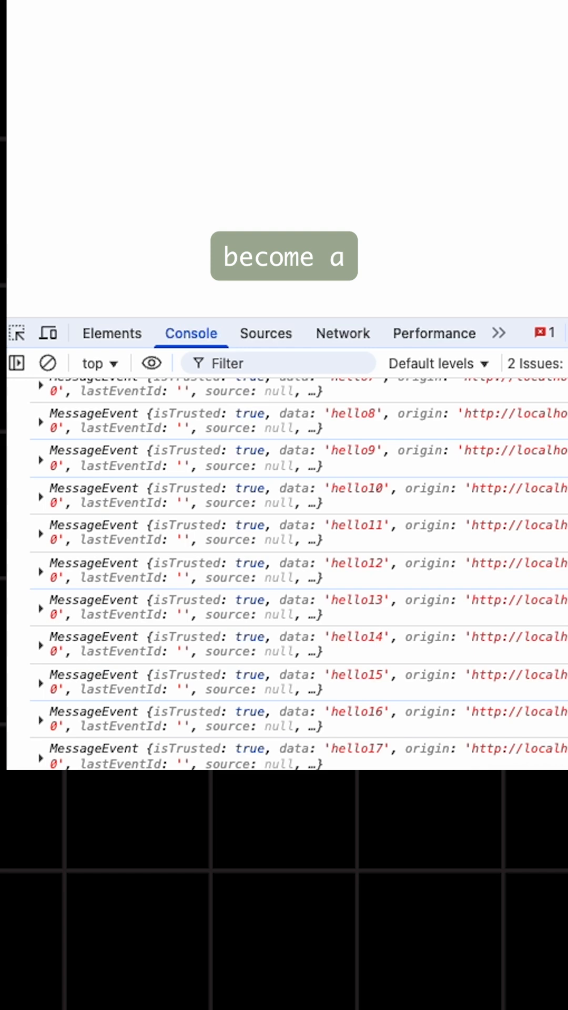